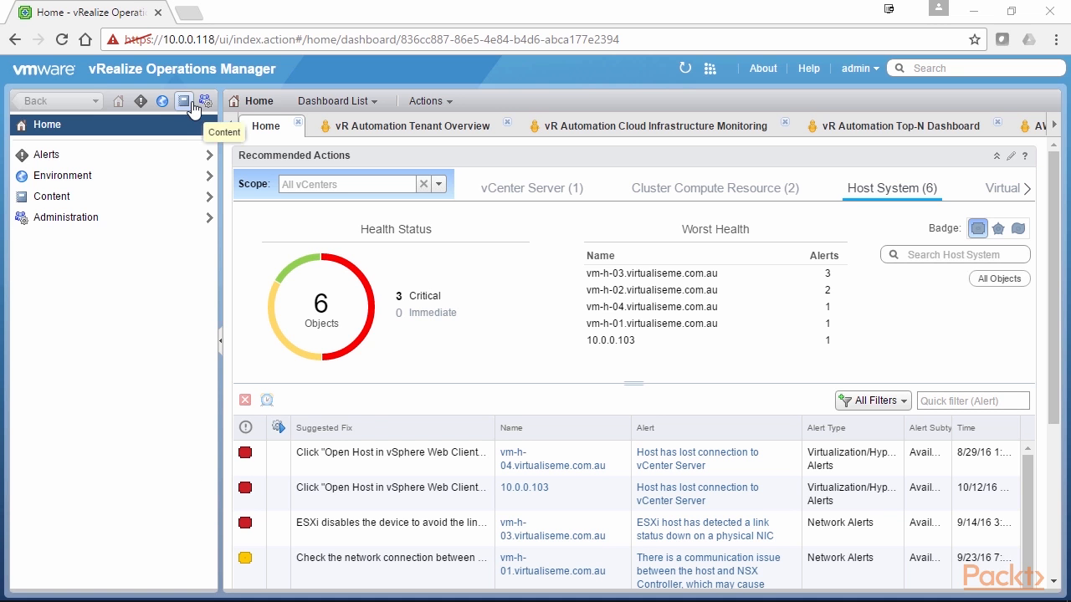
- Switch from the Home dashboard to the Content area
{"action": "left_click", "coordinate": [184, 100]}
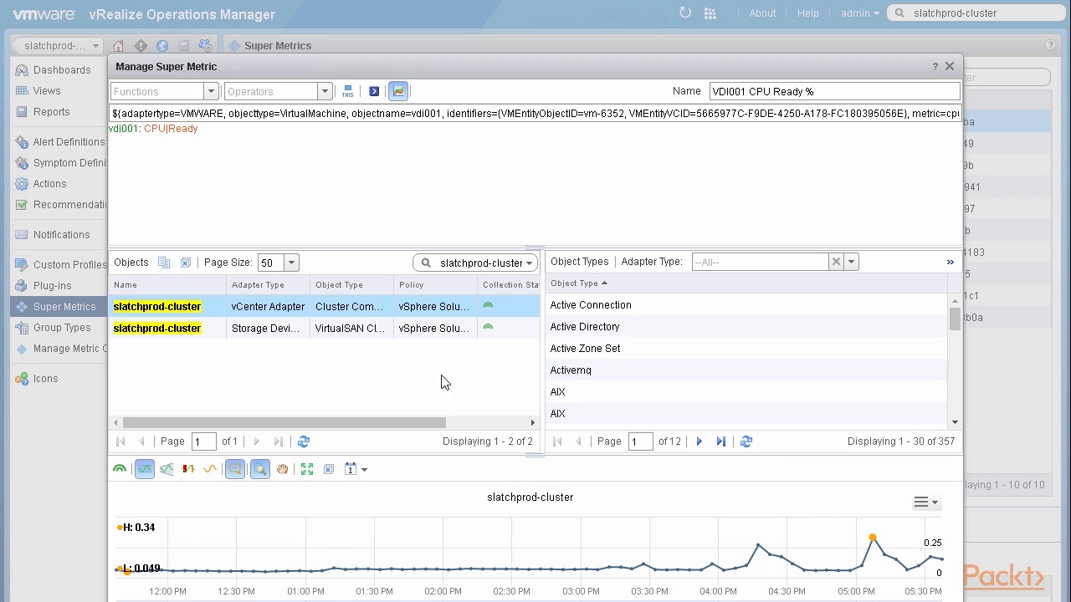
{"action": "mouse_move", "coordinate": [827, 573]}
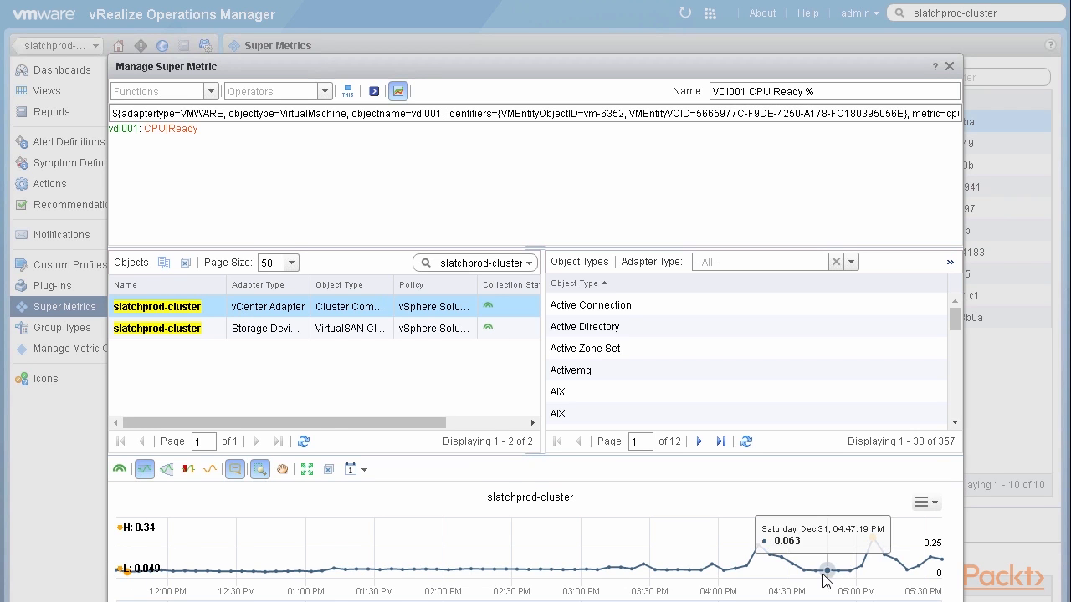
{"action": "mouse_move", "coordinate": [761, 185]}
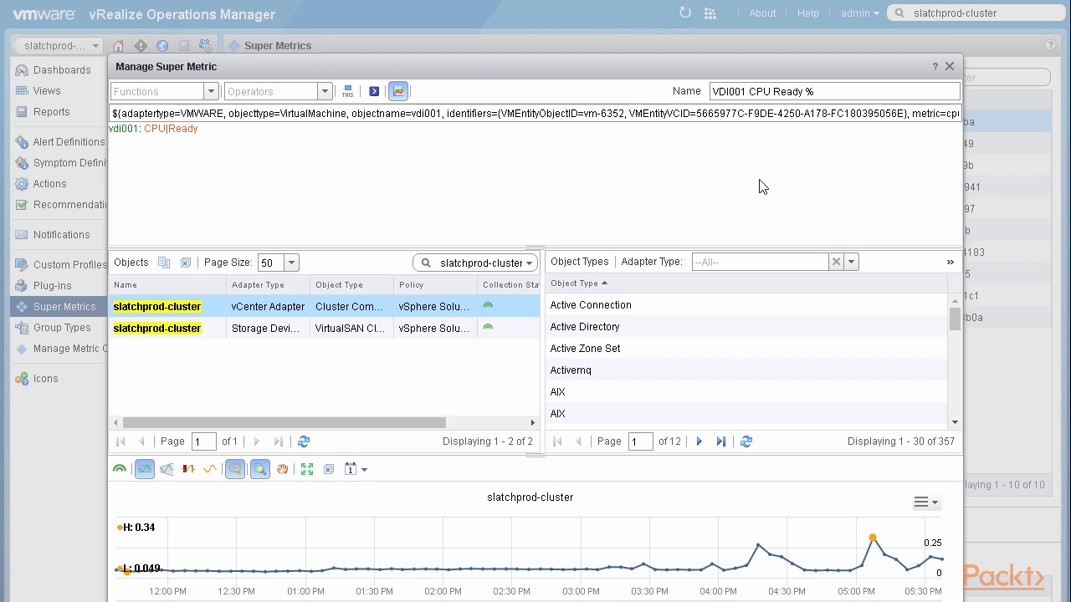
- Preview the VDI001 CPU Ready % super metric formula on slatchprod-cluster
{"action": "left_click", "coordinate": [949, 66]}
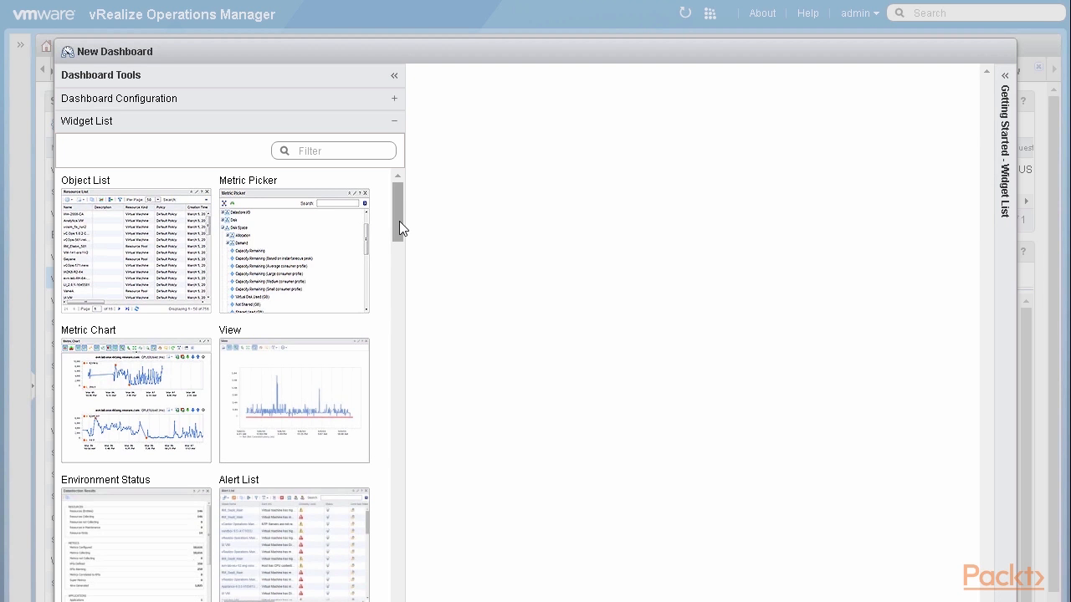
- Scroll through the widget list of the new empty dashboard
{"action": "scroll", "scroll_direction": "down", "scroll_amount": 3}
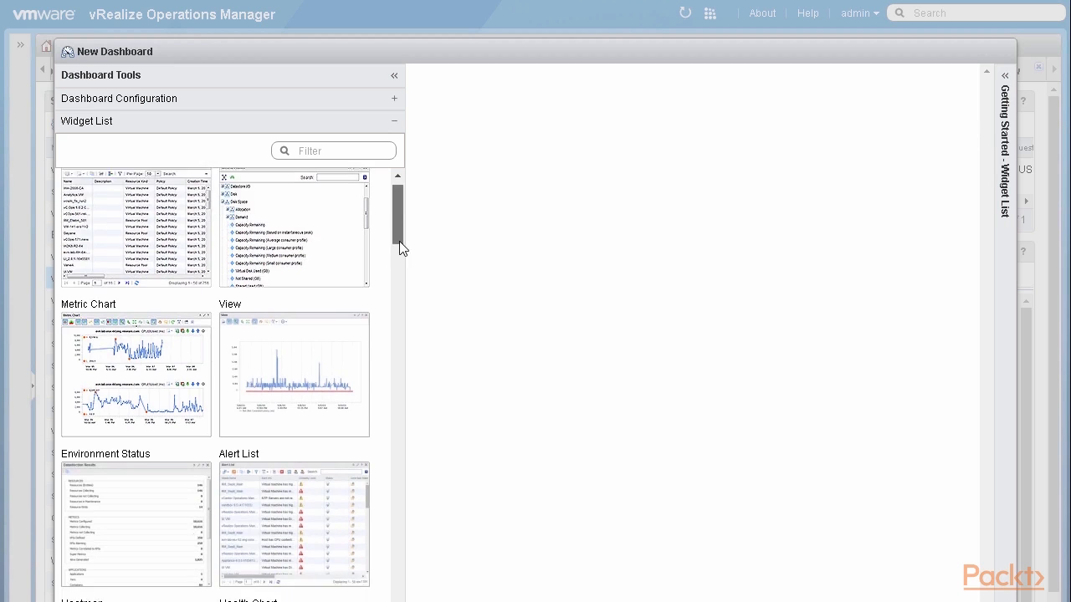
{"action": "scroll", "scroll_direction": "down", "scroll_amount": 3}
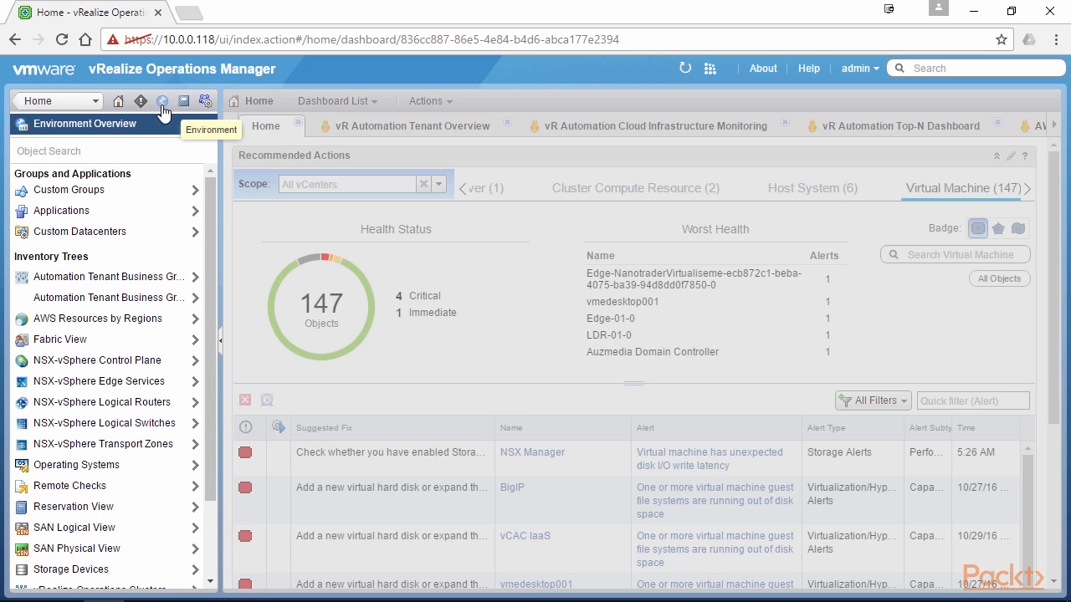
- In Environment's All Objects, expand the OPENAPI adapter and select AzureVM
{"action": "left_click", "coordinate": [162, 100]}
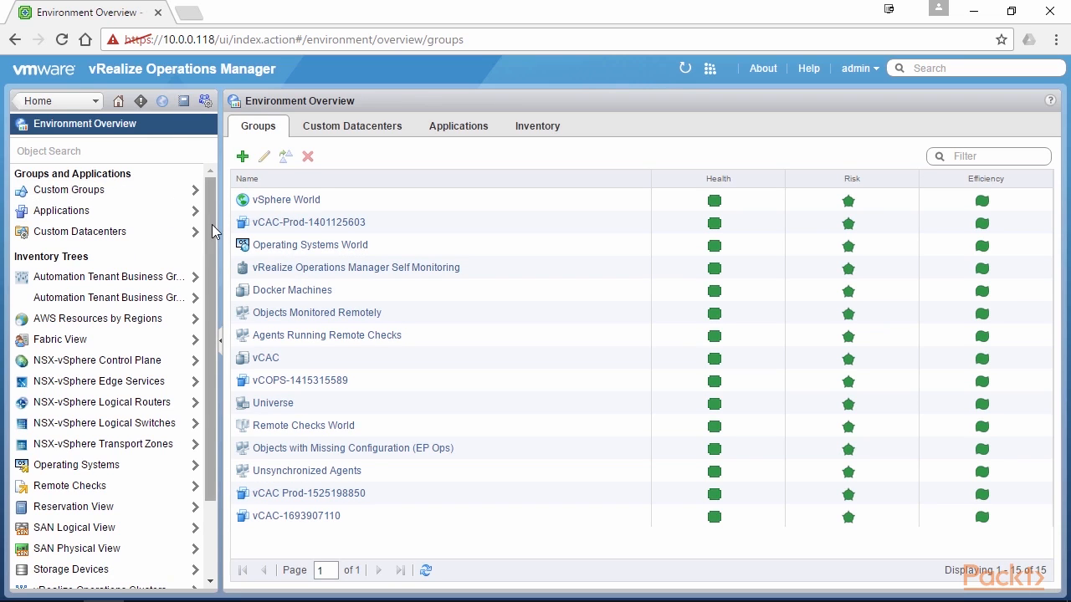
{"action": "scroll", "scroll_direction": "down", "scroll_amount": 3}
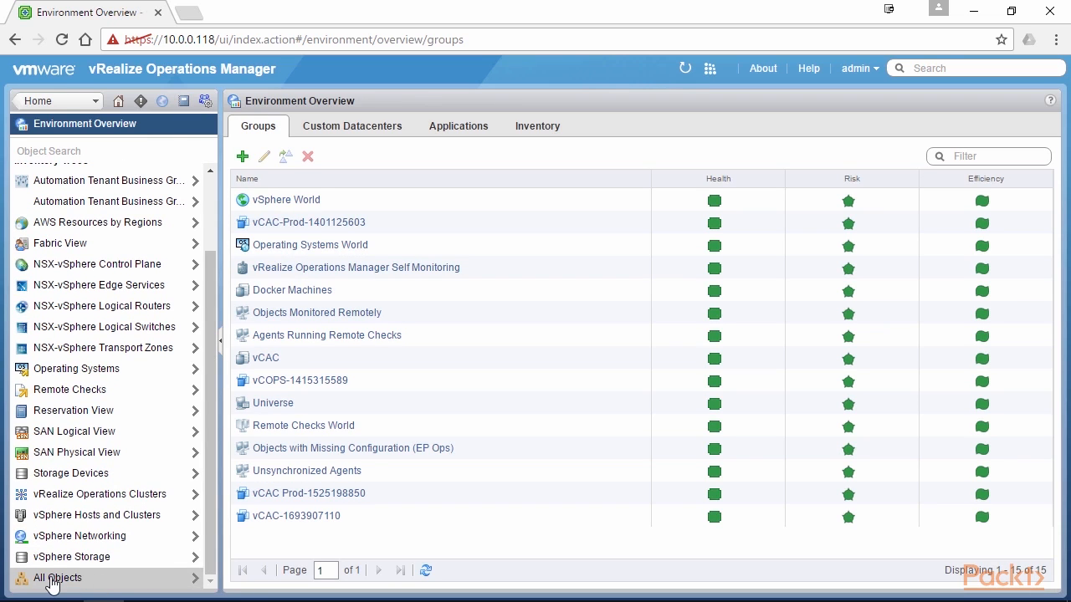
{"action": "left_click", "coordinate": [57, 101]}
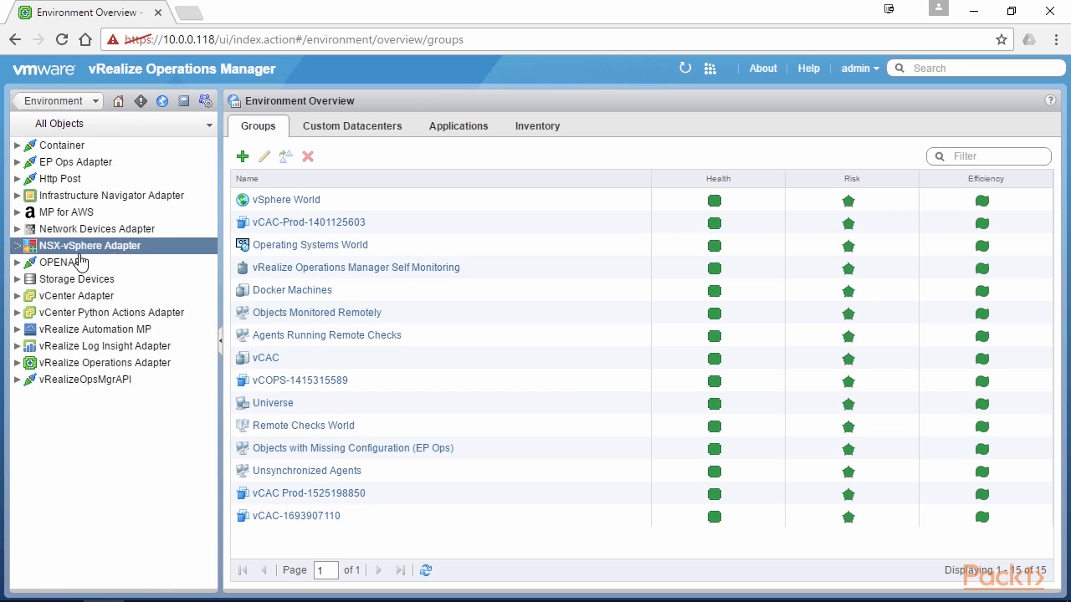
{"action": "left_click", "coordinate": [59, 262]}
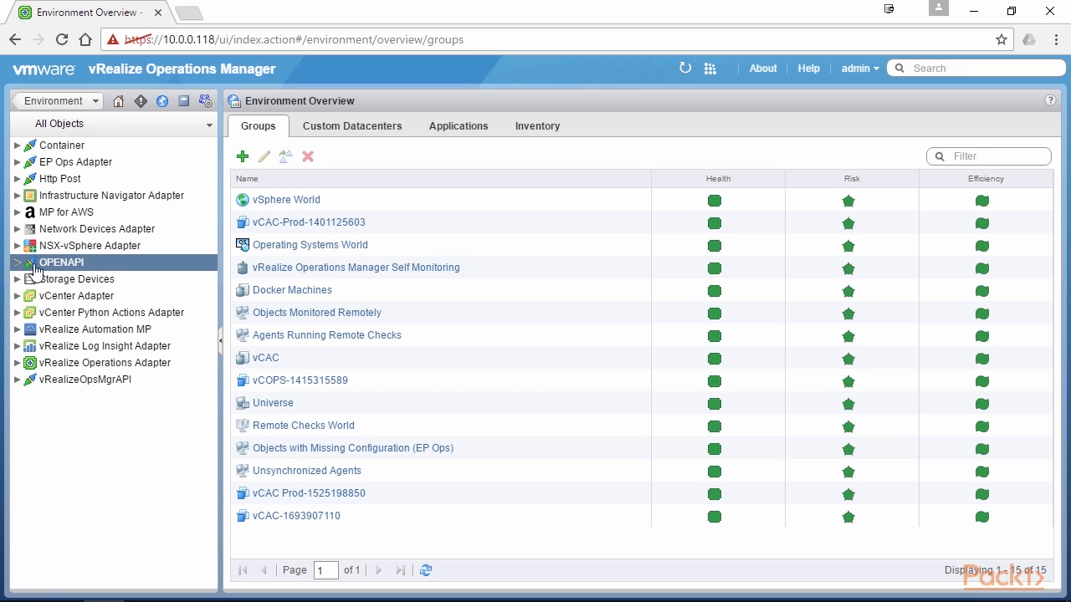
{"action": "left_click", "coordinate": [18, 262]}
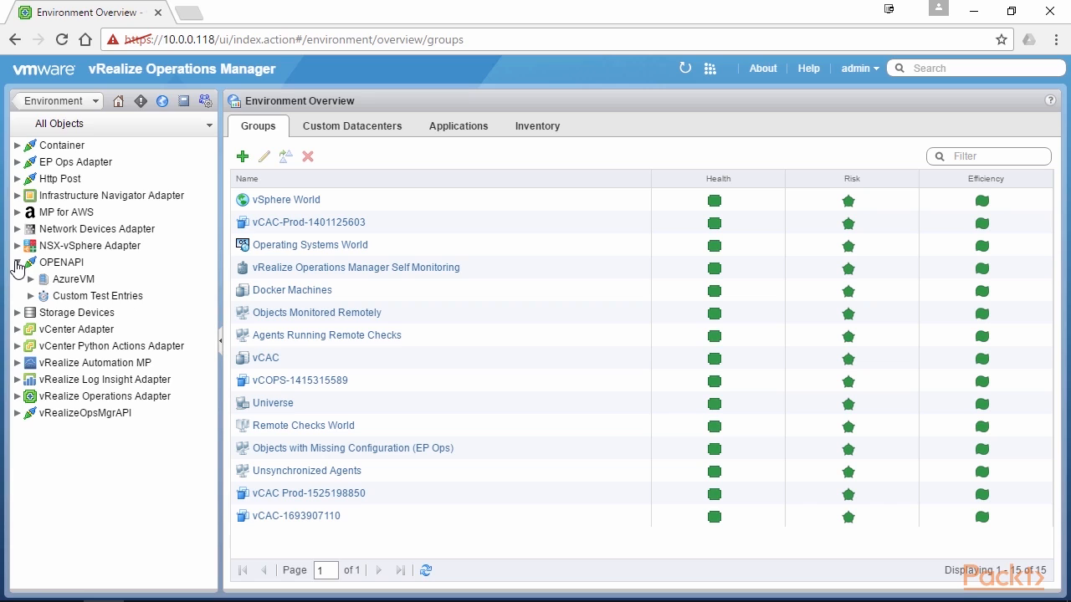
{"action": "left_click", "coordinate": [71, 278]}
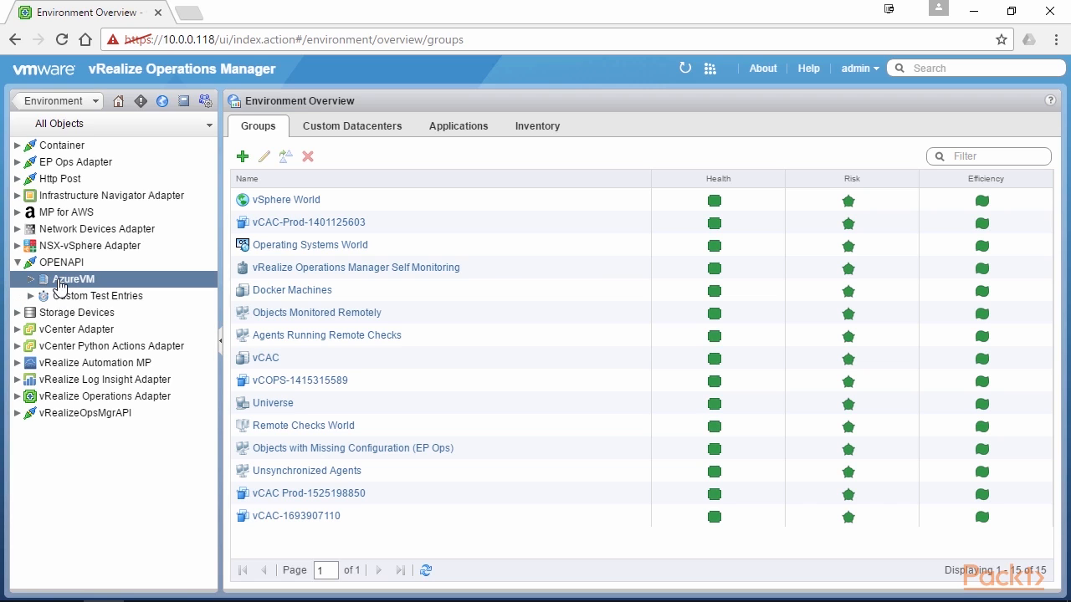
{"action": "left_click", "coordinate": [72, 279]}
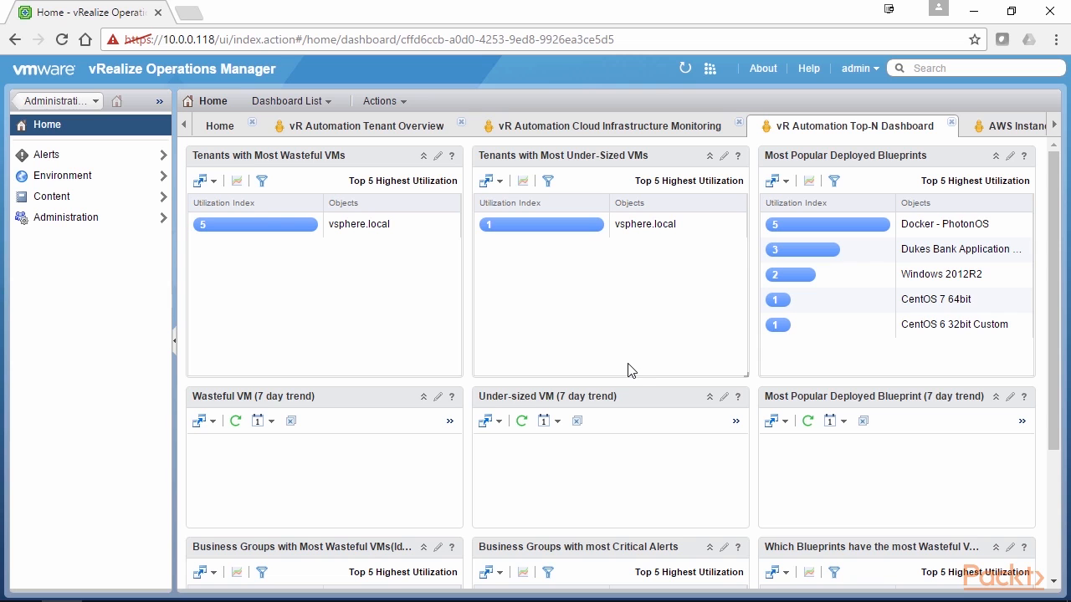
{"action": "mouse_move", "coordinate": [585, 312]}
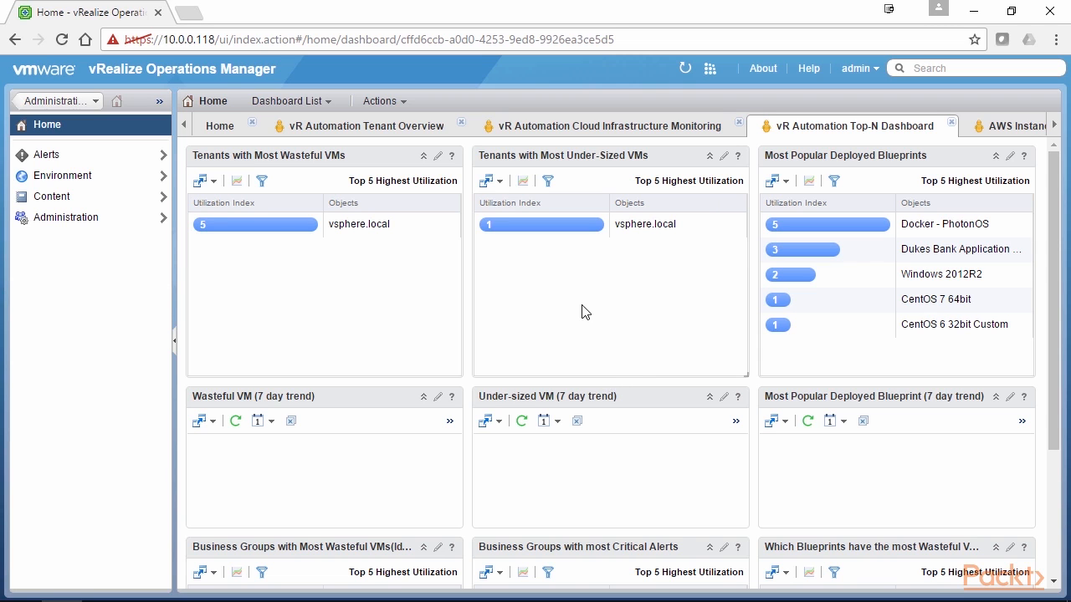
- Open The Cluster Dashboard and scroll down to its datastore health tiles
{"action": "left_click", "coordinate": [965, 126]}
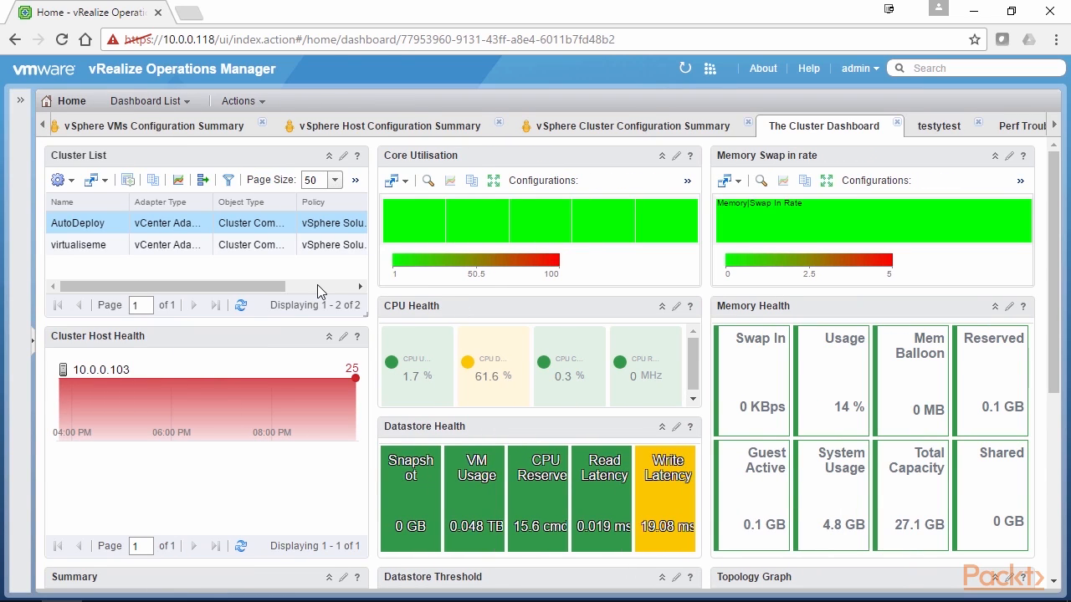
{"action": "mouse_move", "coordinate": [578, 234]}
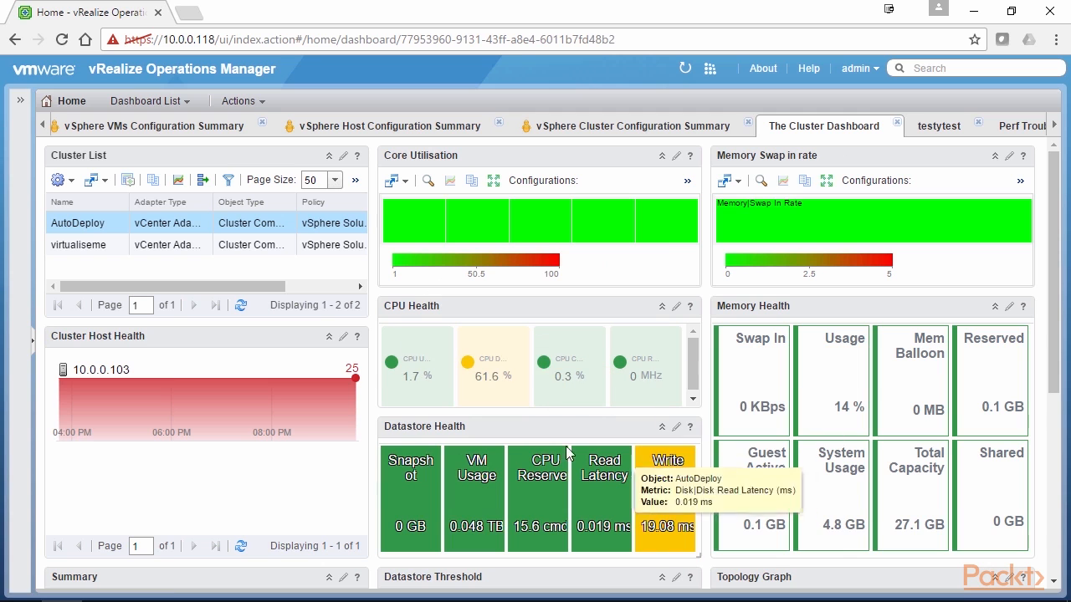
{"action": "scroll", "scroll_direction": "down", "scroll_amount": 3}
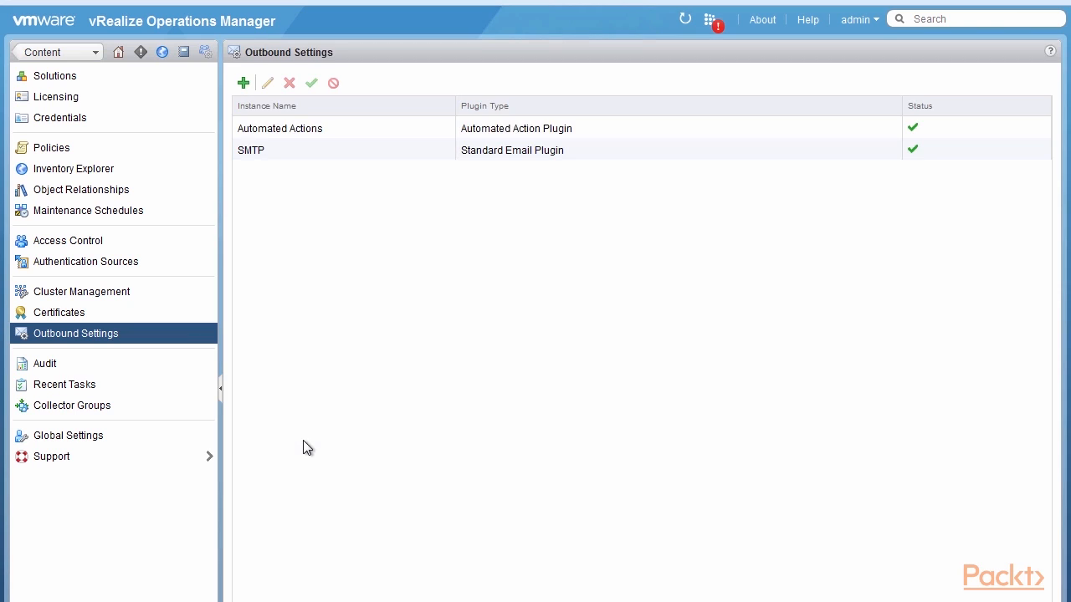
- Start adding a new outbound alert instance from Outbound Settings
{"action": "left_click", "coordinate": [243, 83]}
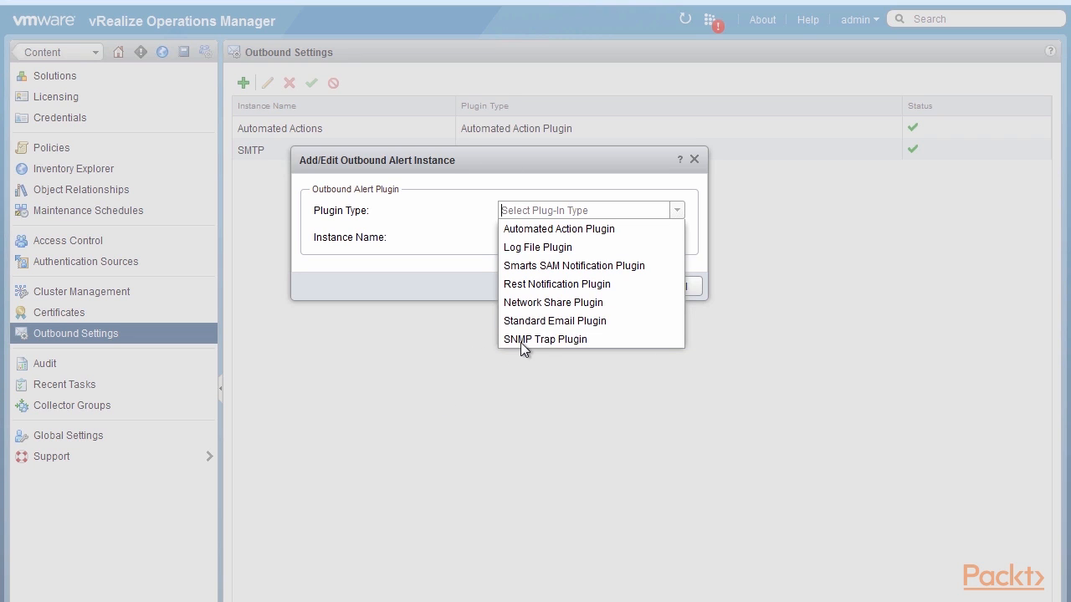
{"action": "mouse_move", "coordinate": [590, 339]}
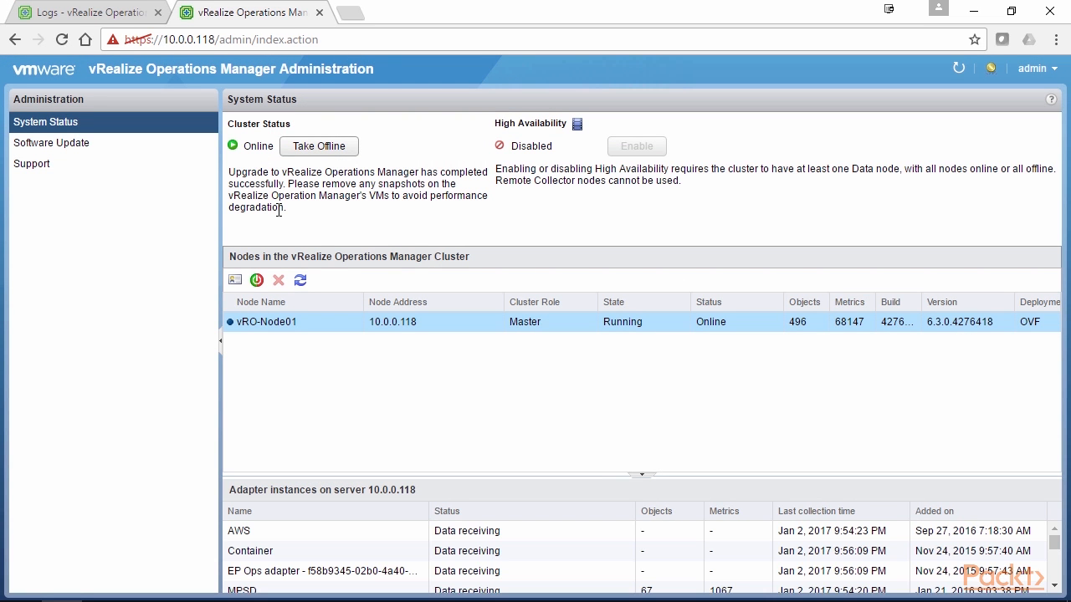
{"action": "mouse_move", "coordinate": [185, 210]}
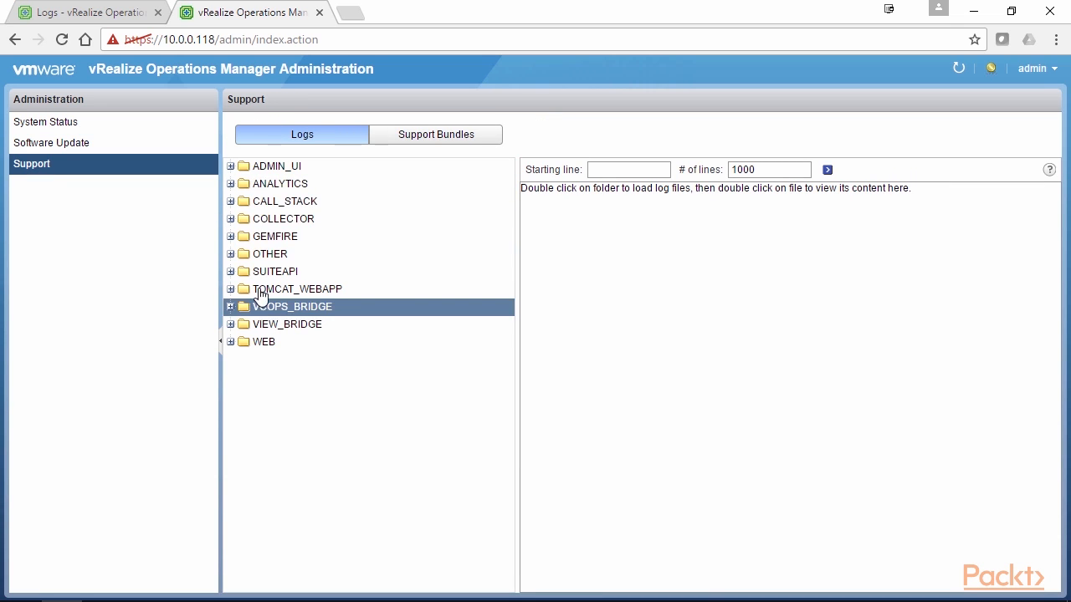
- Select the COLLECTOR folder on the Support Logs tab
{"action": "left_click", "coordinate": [282, 218]}
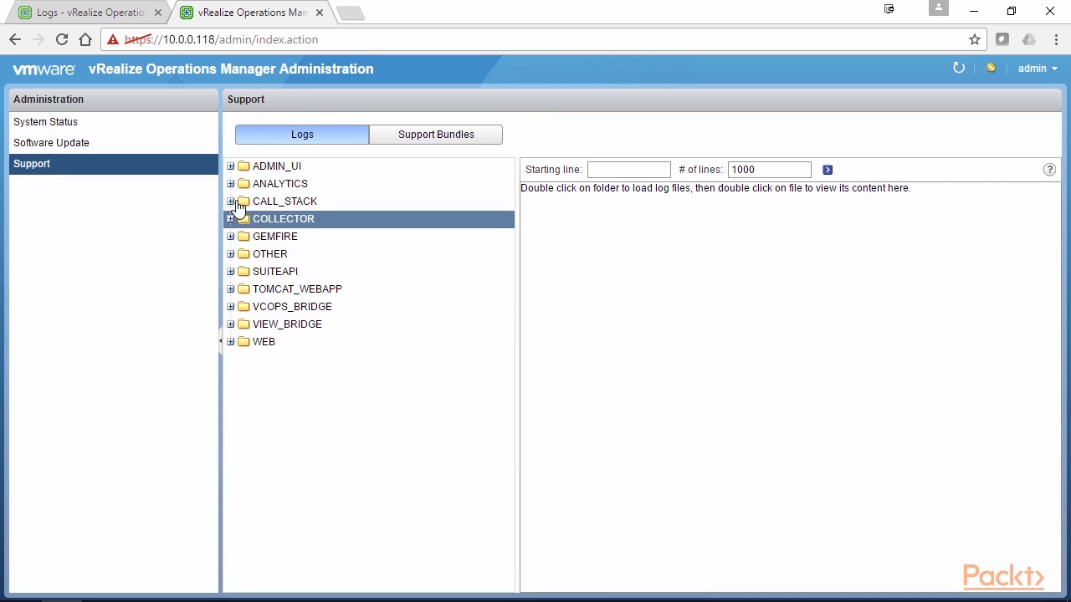